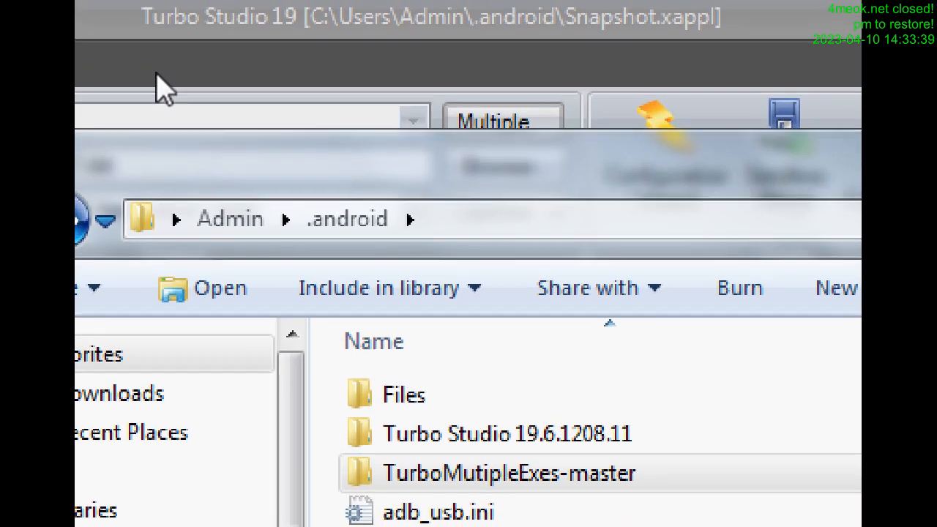
Review the .android package files, then close the NCH video editor discarding its unsaved project.
click(508, 472)
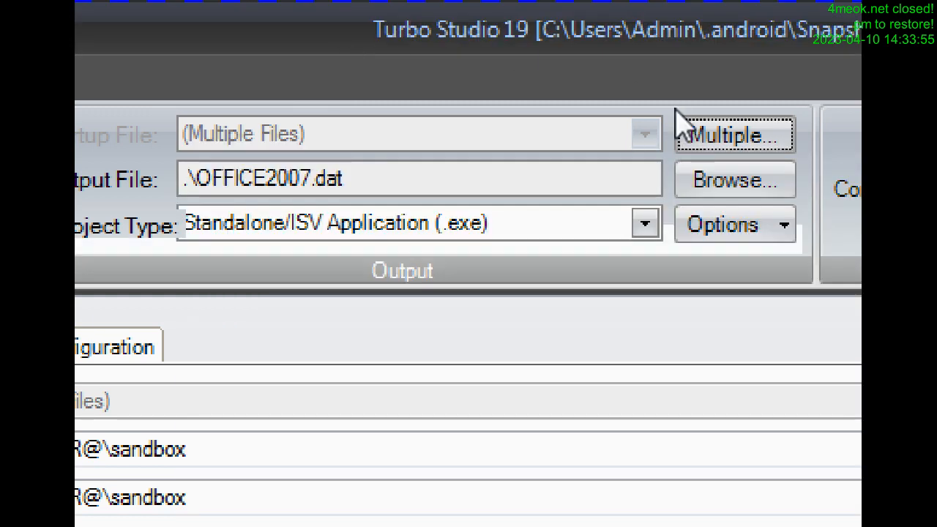
click(735, 135)
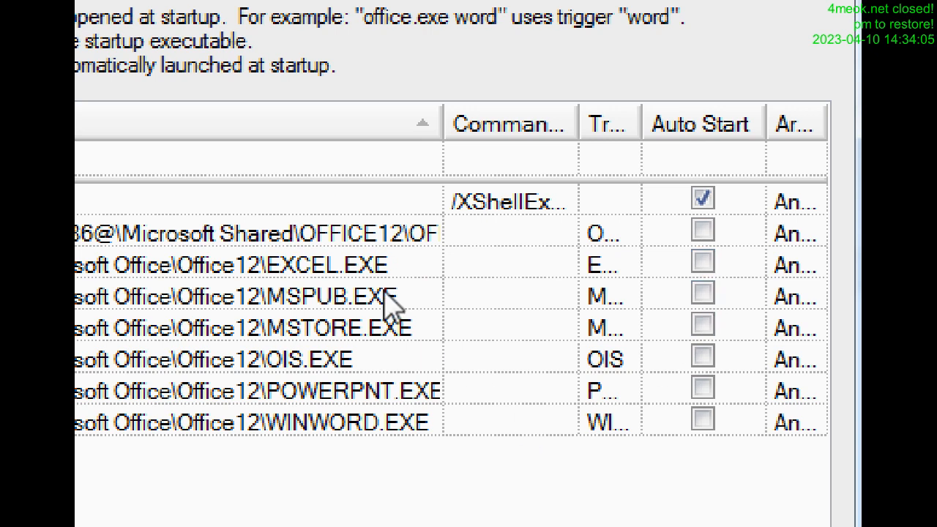
mouse_move(427, 457)
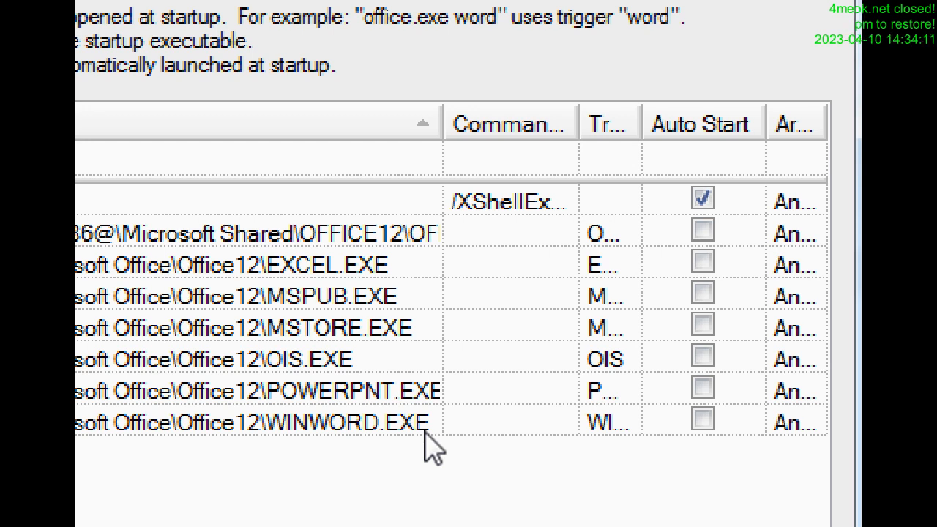
mouse_move(351, 293)
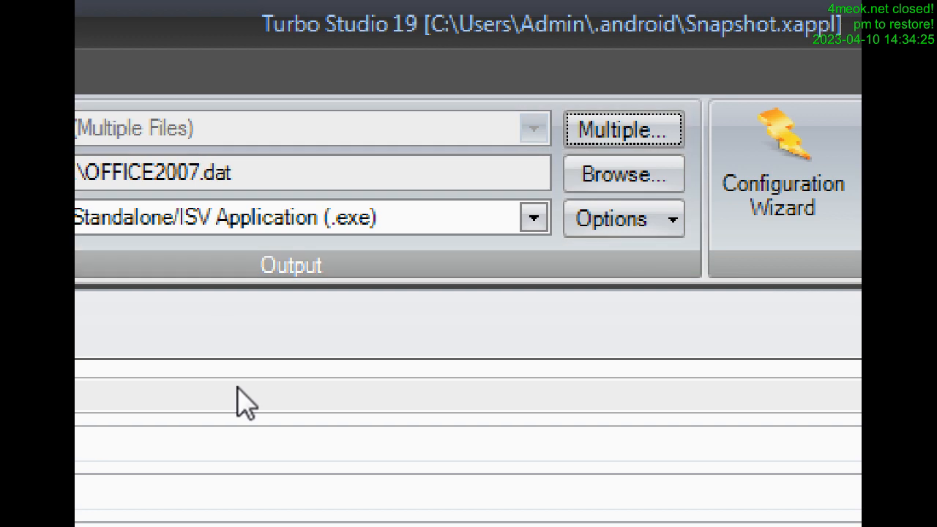
scroll(down, 3)
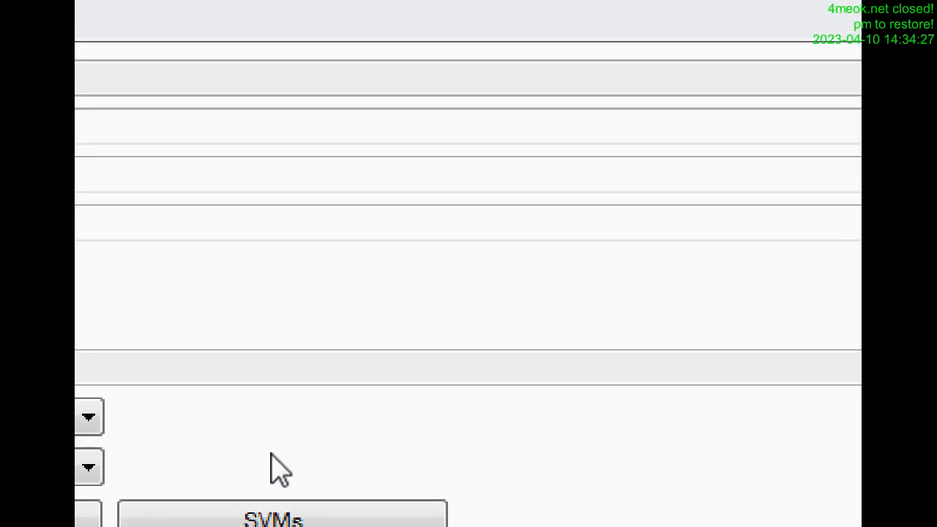
mouse_move(386, 456)
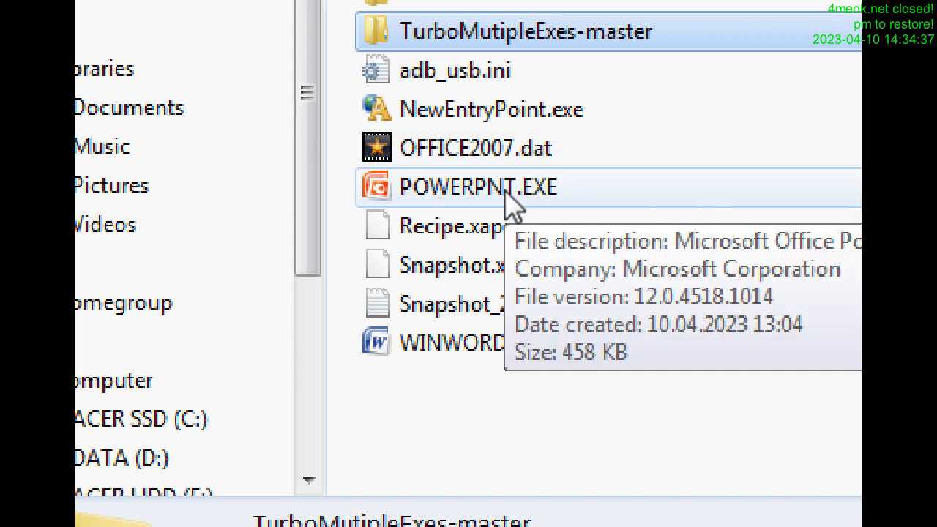
mouse_move(549, 220)
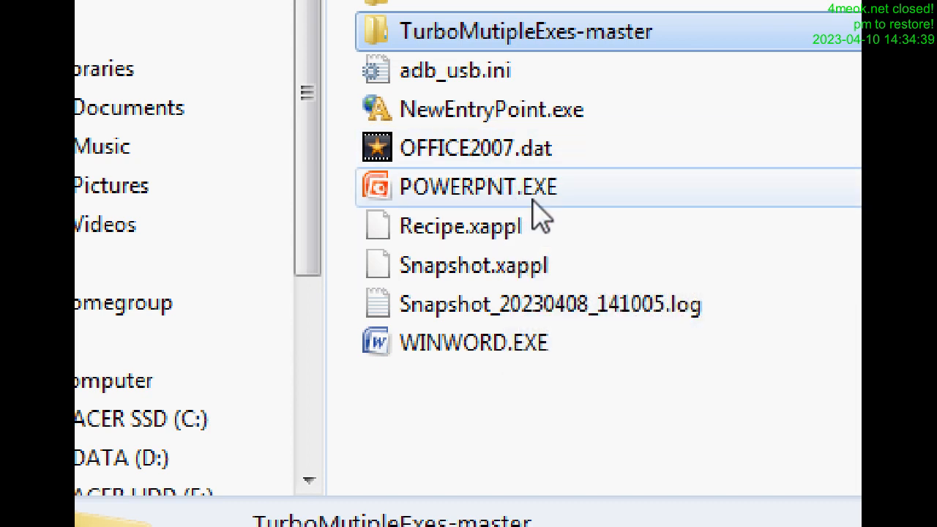
click(477, 188)
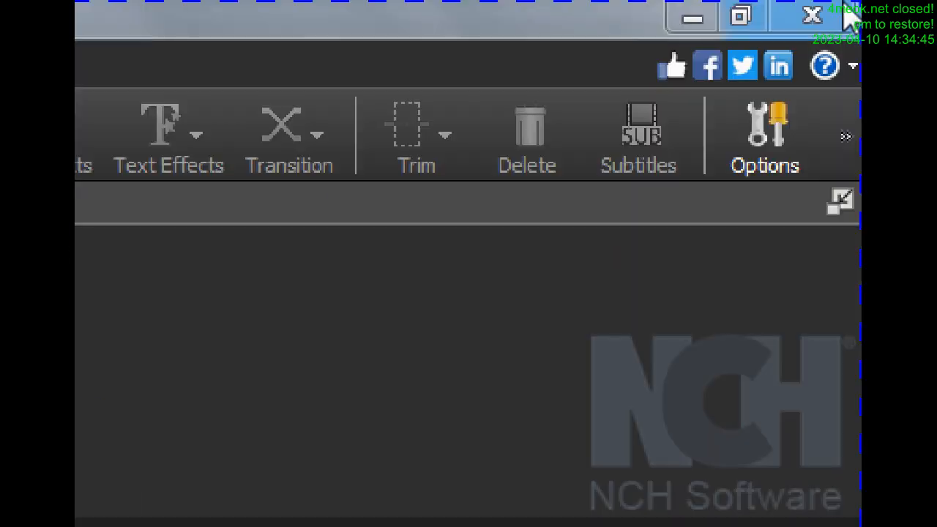
click(808, 17)
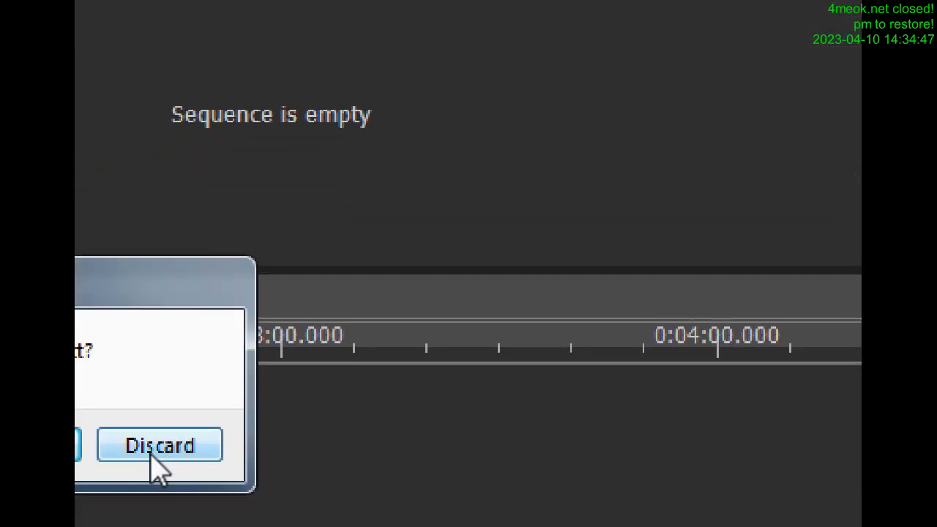
click(159, 445)
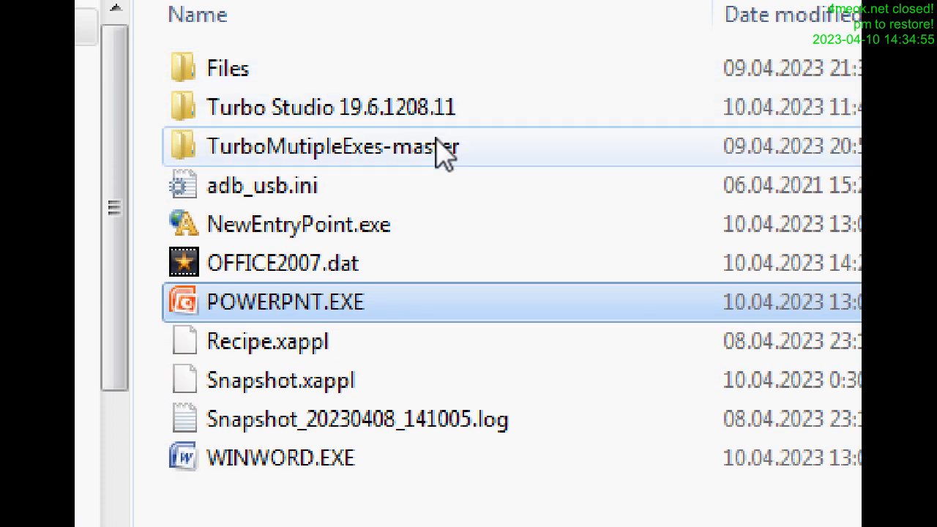
mouse_move(344, 179)
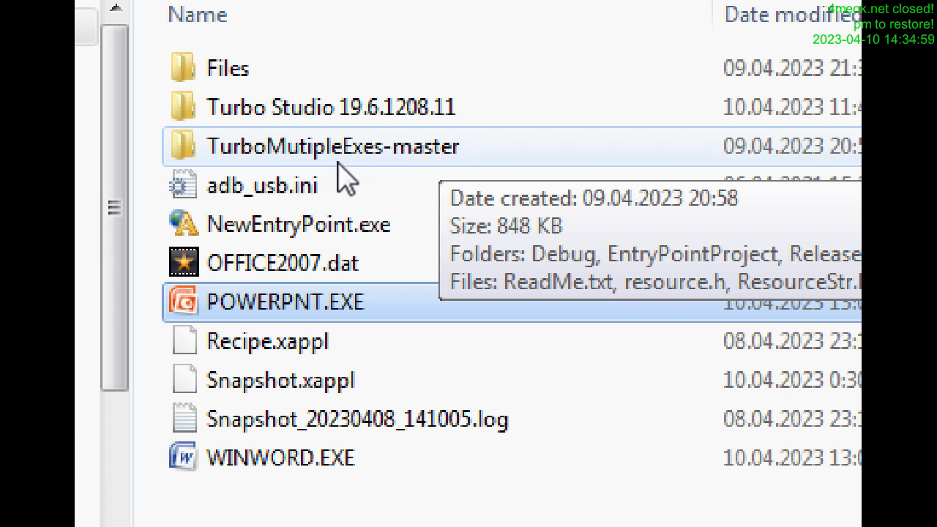
mouse_move(407, 183)
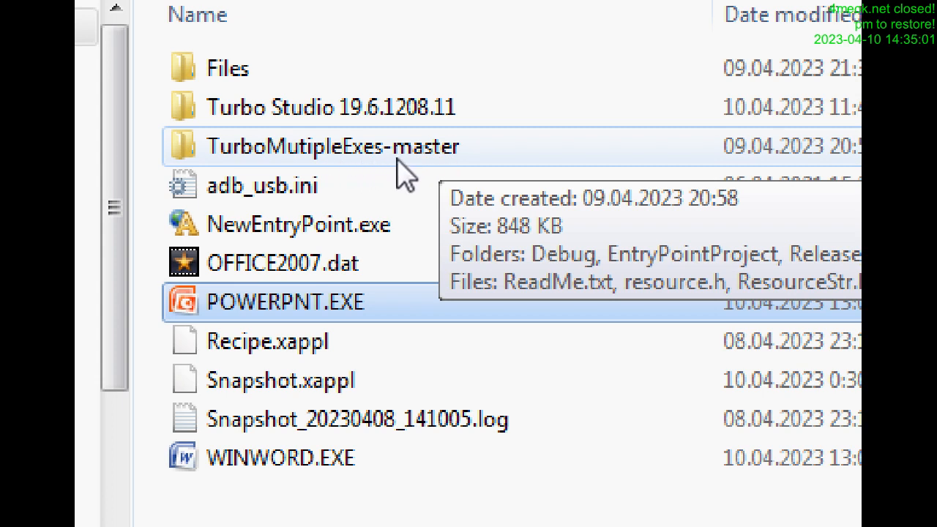
Enter the TurboMutipleExes-master folder and locate the TurboMutipleExes executable.
double_click(328, 146)
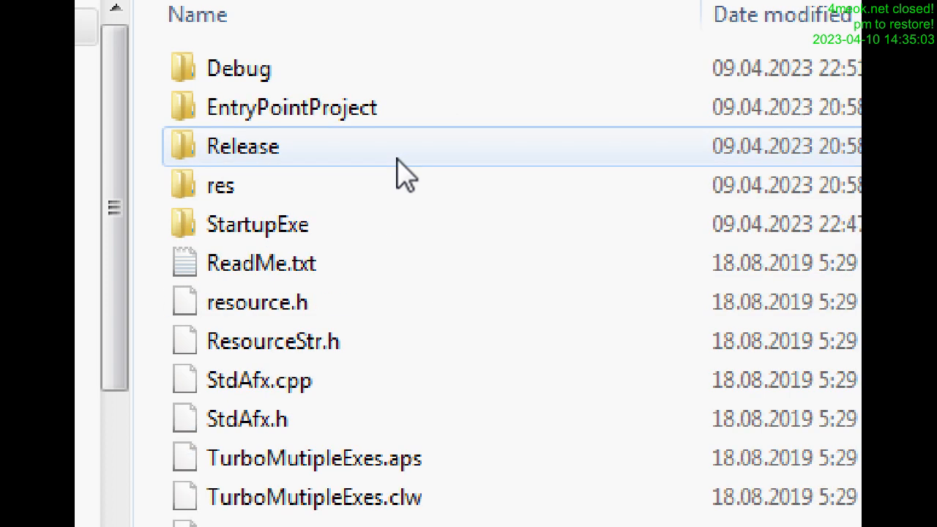
scroll(down, 3)
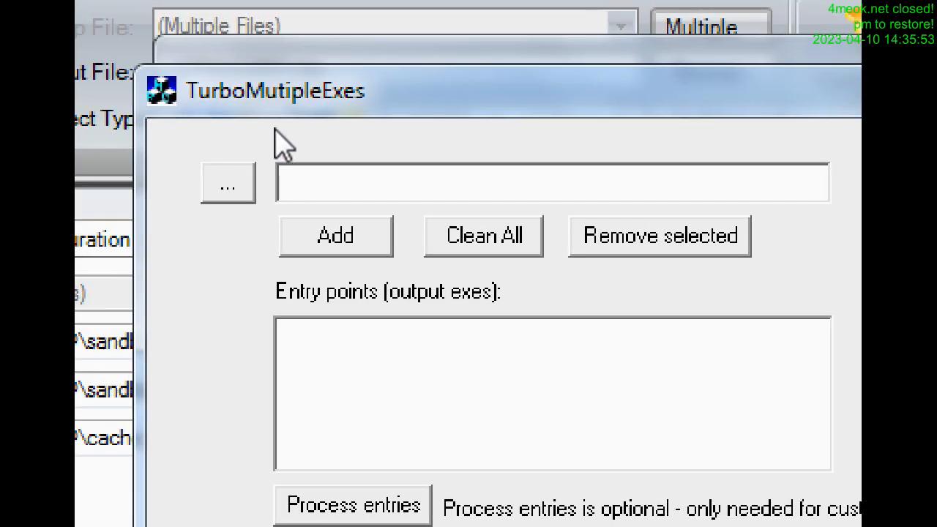
mouse_move(296, 161)
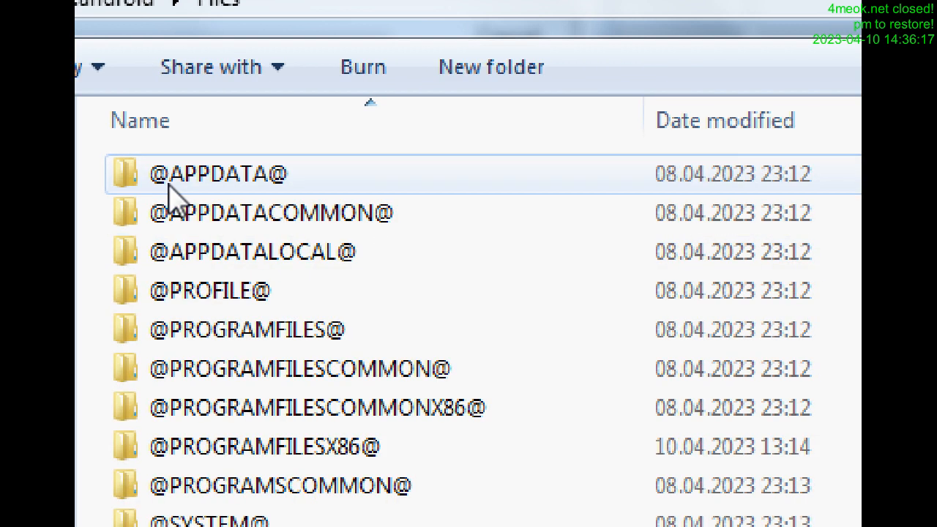
scroll(down, 3)
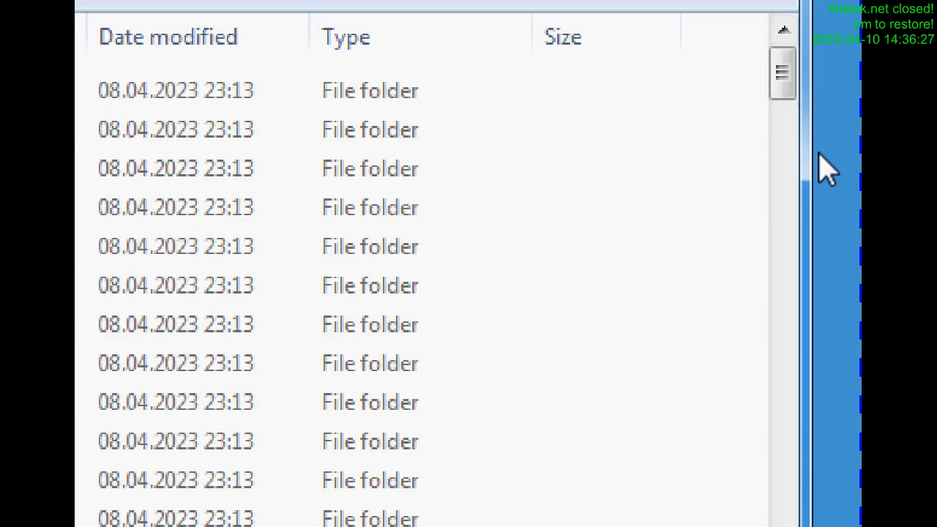
scroll(down, 3)
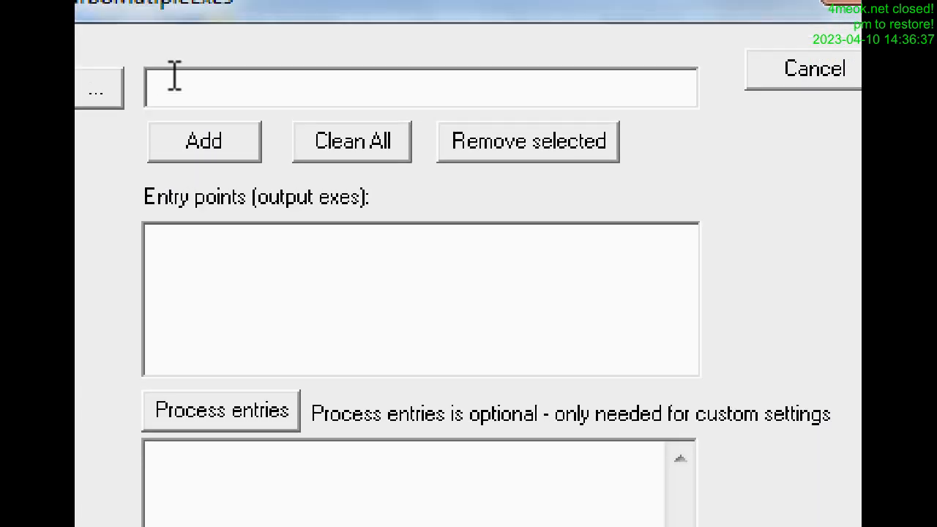
mouse_move(197, 264)
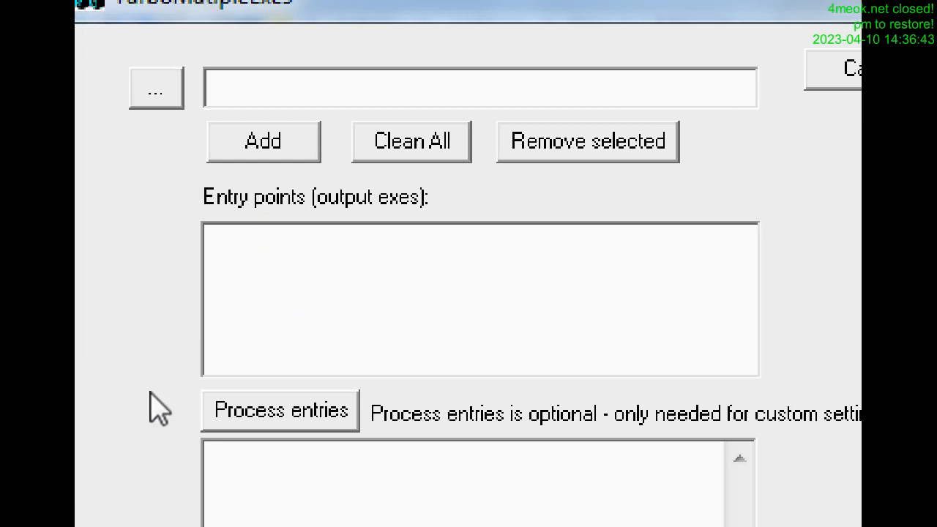
mouse_move(189, 419)
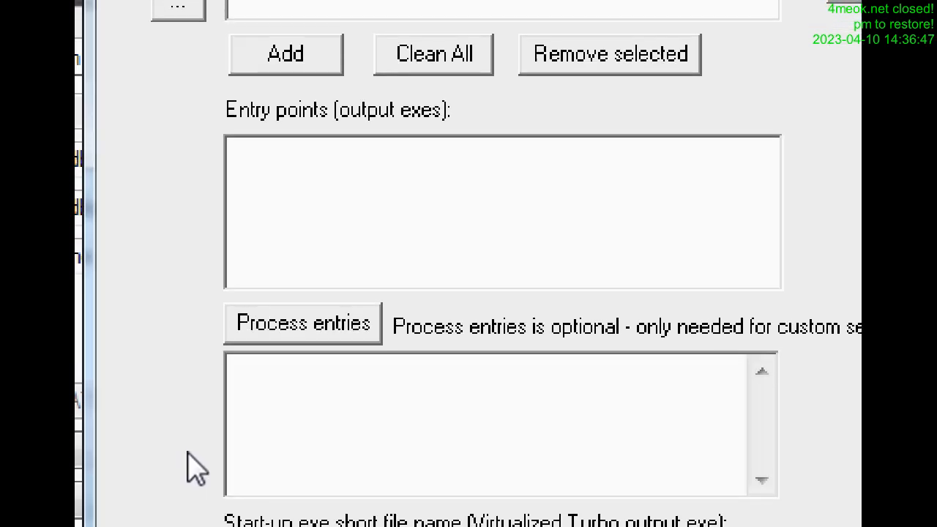
Scroll the TurboMutipleExes form down to the start-up exe name and icon fields.
scroll(down, 3)
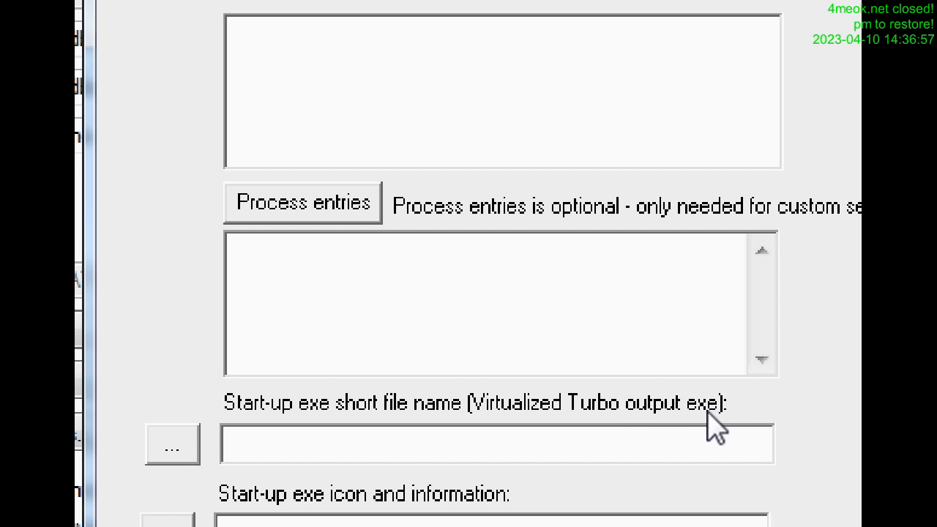
mouse_move(173, 448)
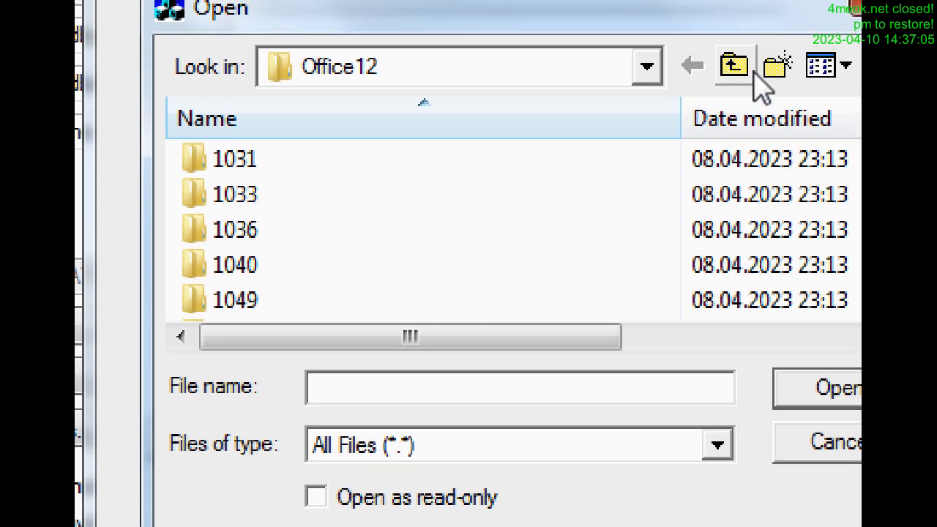
Move the file picker up a folder level toward the .android project folder.
click(733, 66)
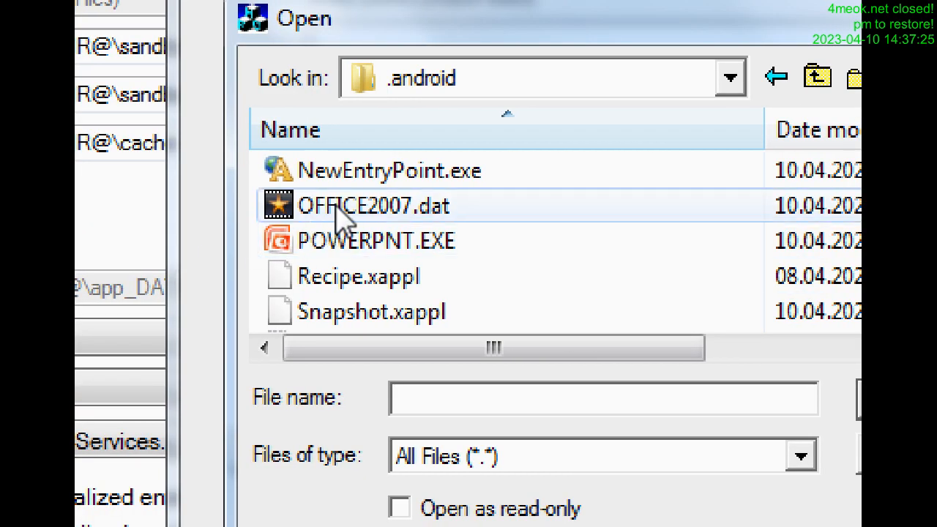
mouse_move(384, 220)
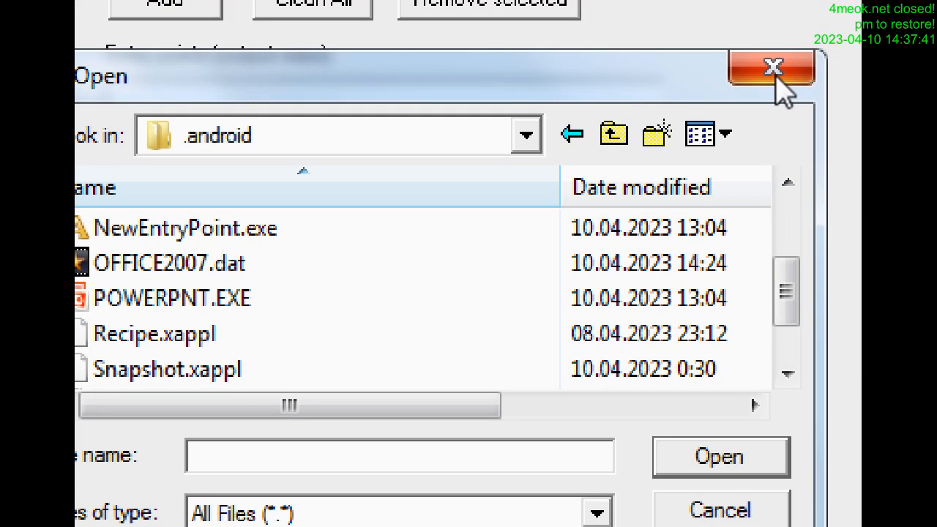
mouse_move(773, 68)
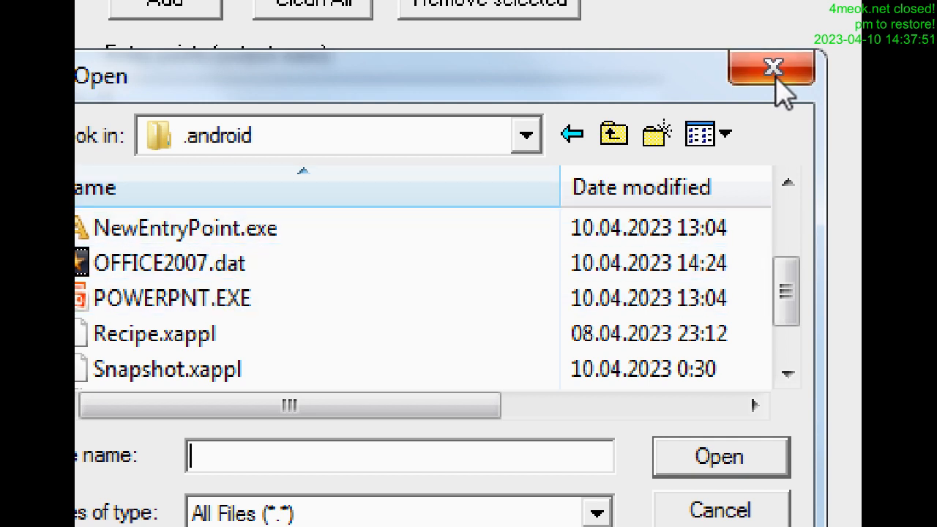
Close the file picker without a selection and scroll to the Create Now and Output Directory fields.
click(776, 64)
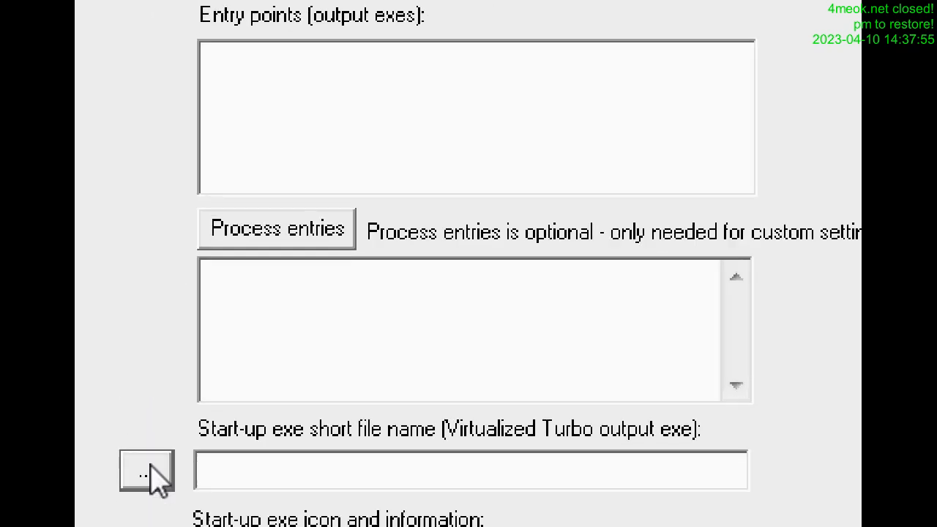
scroll(down, 3)
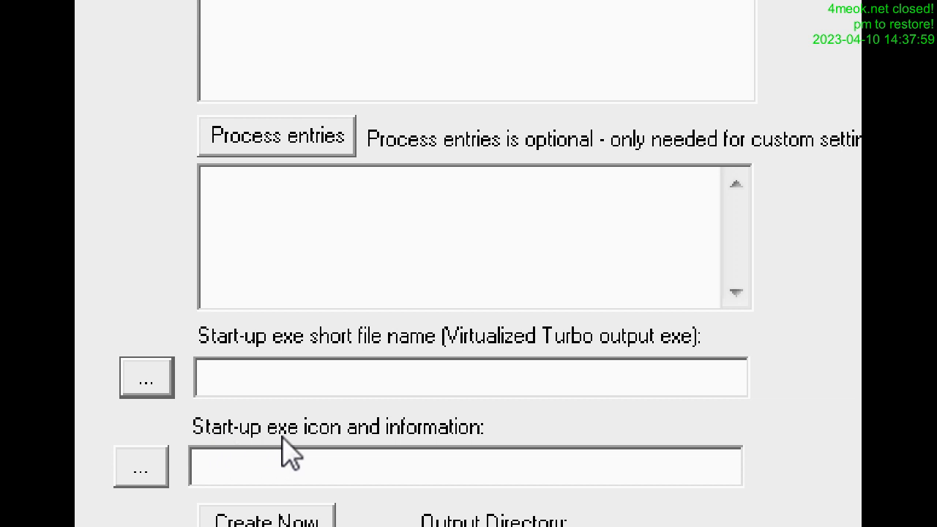
mouse_move(392, 466)
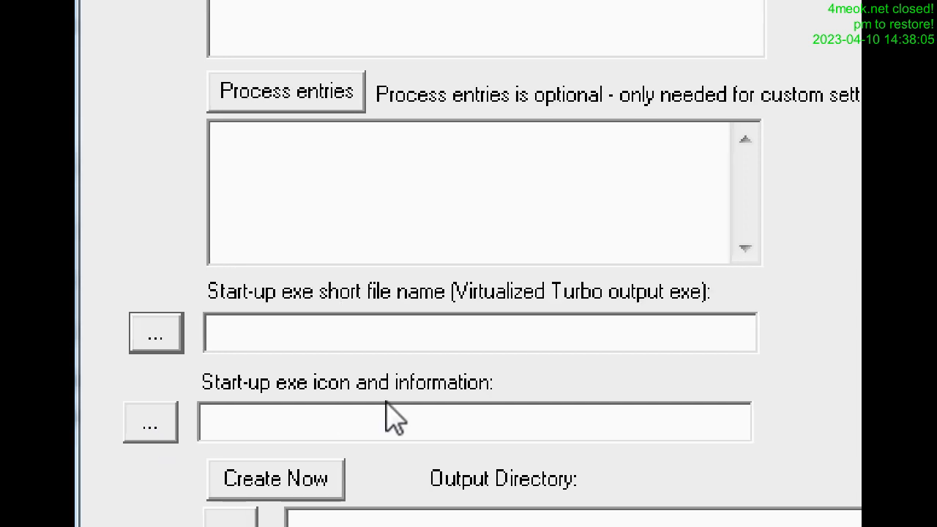
mouse_move(235, 428)
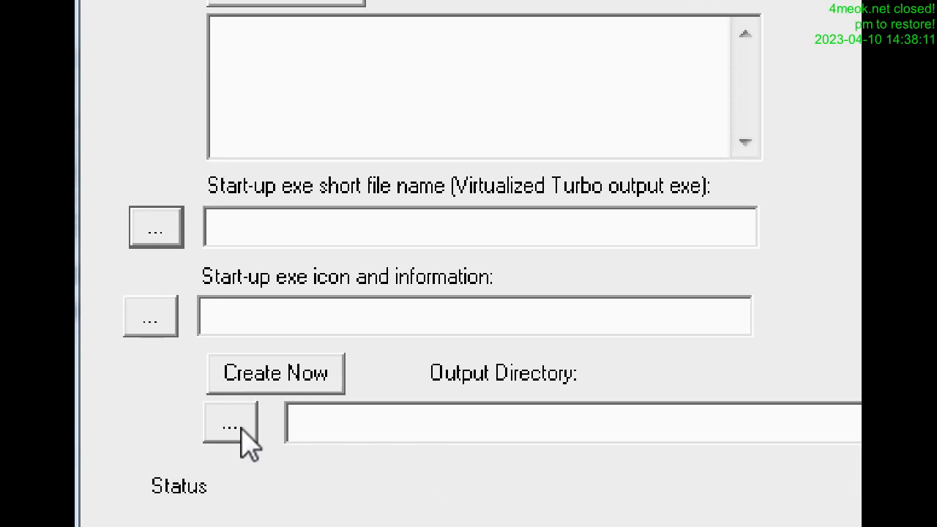
click(231, 424)
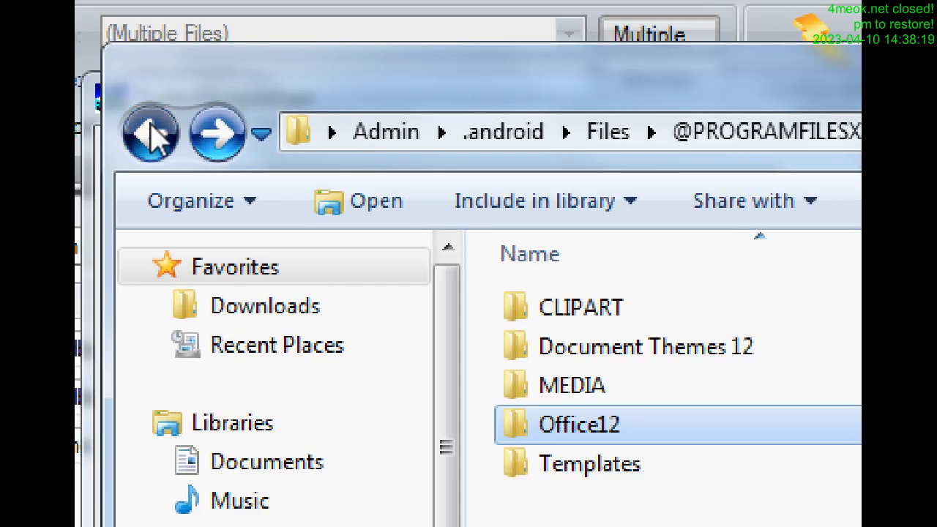
click(154, 135)
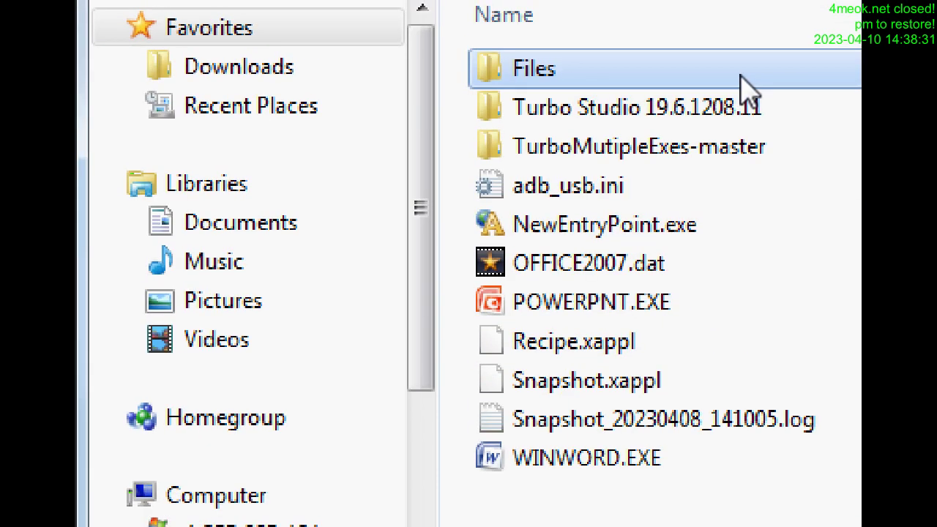
mouse_move(672, 117)
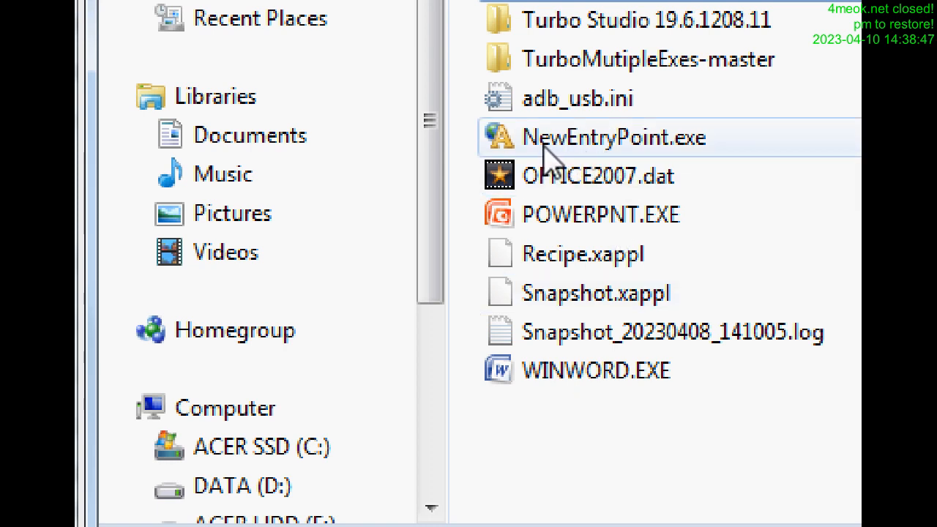
mouse_move(559, 149)
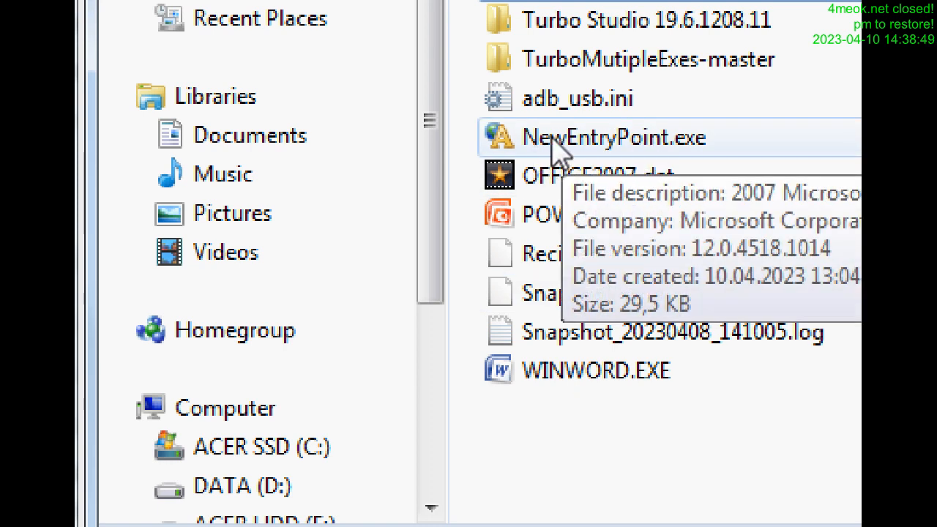
click(598, 214)
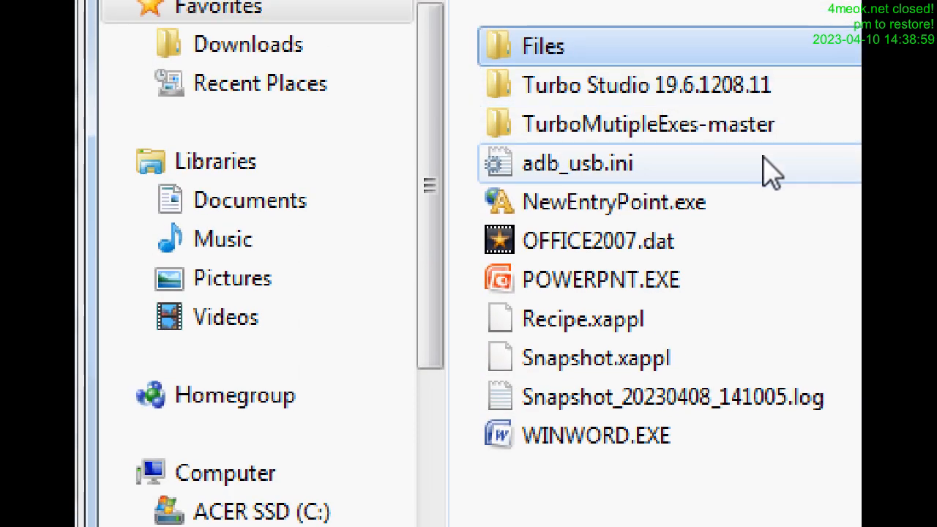
mouse_move(612, 302)
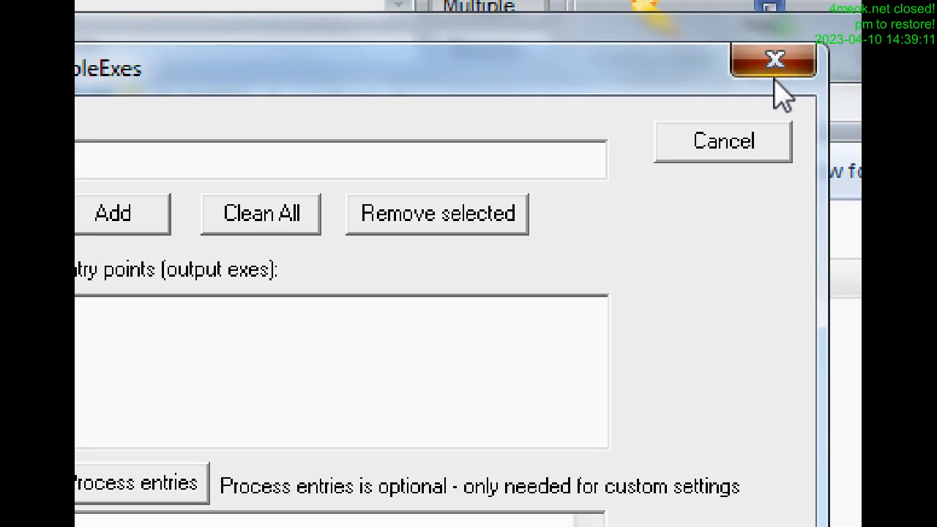
Leave the multiple executables generator and show Turbo Studio's startup files list for the /XShellEx NewEntryPoint.exe entry.
click(774, 59)
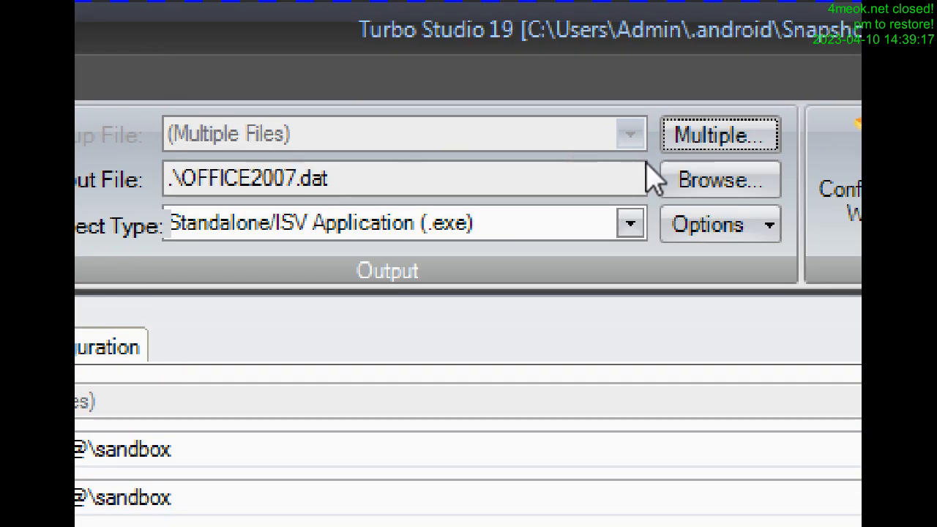
click(721, 135)
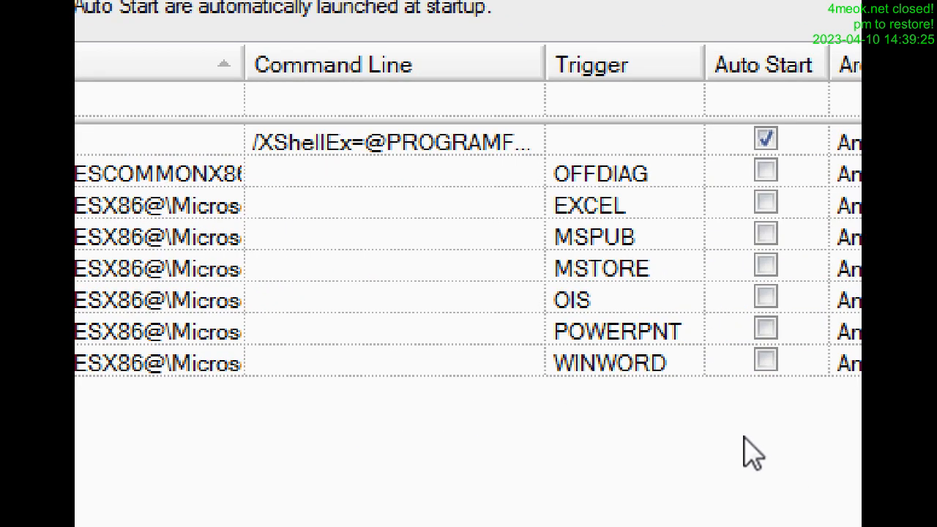
mouse_move(322, 154)
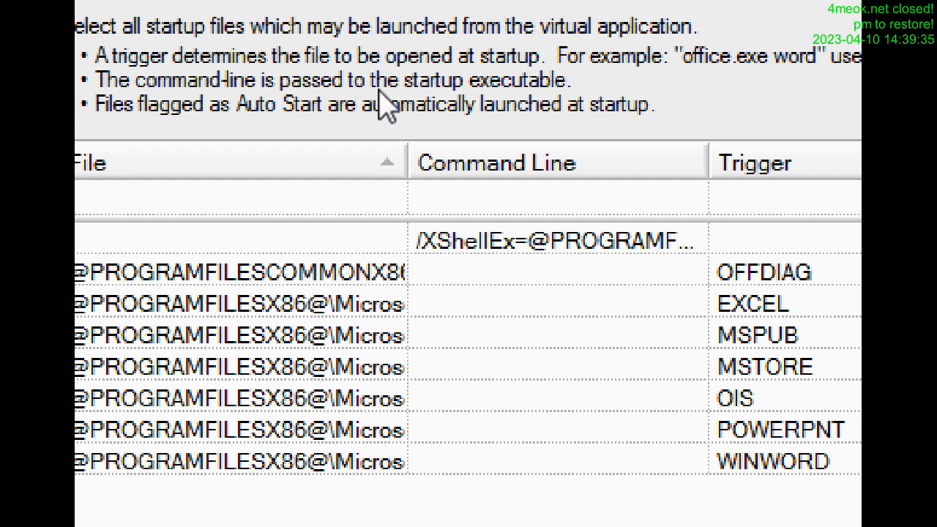
mouse_move(422, 102)
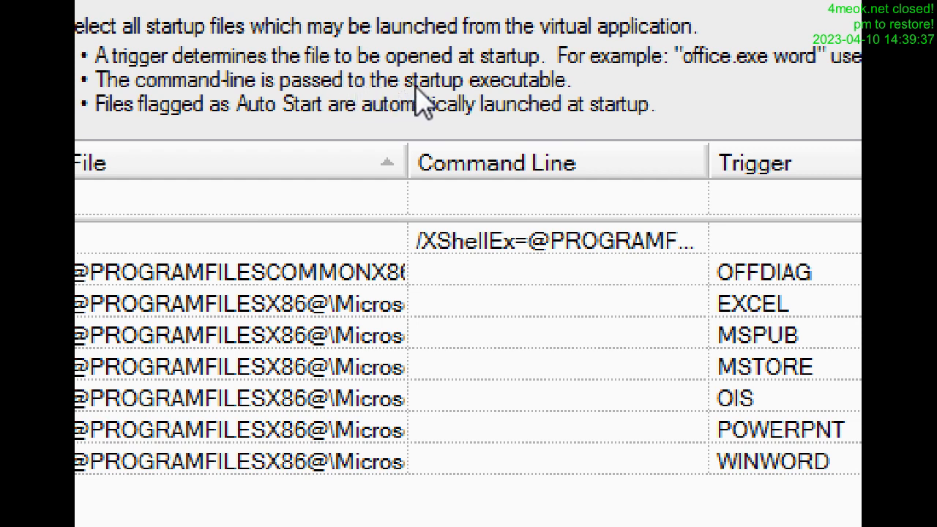
mouse_move(520, 110)
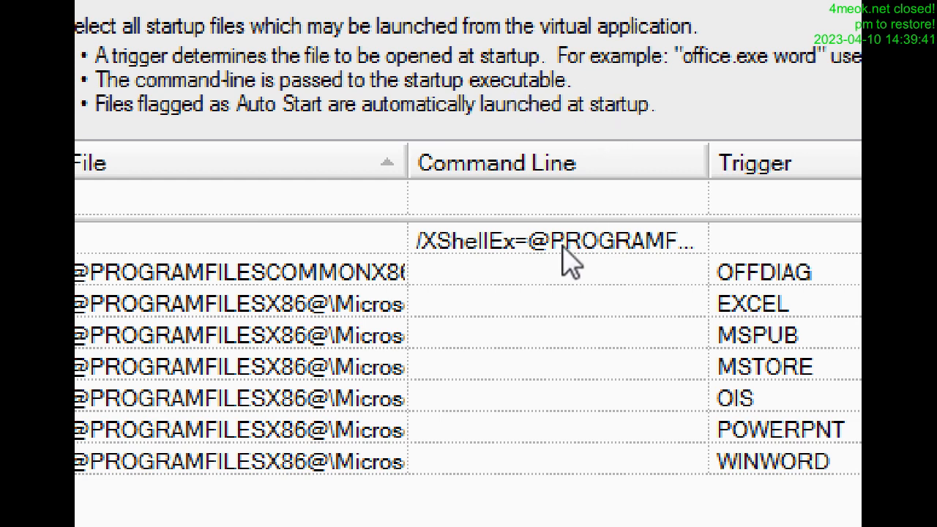
mouse_move(432, 266)
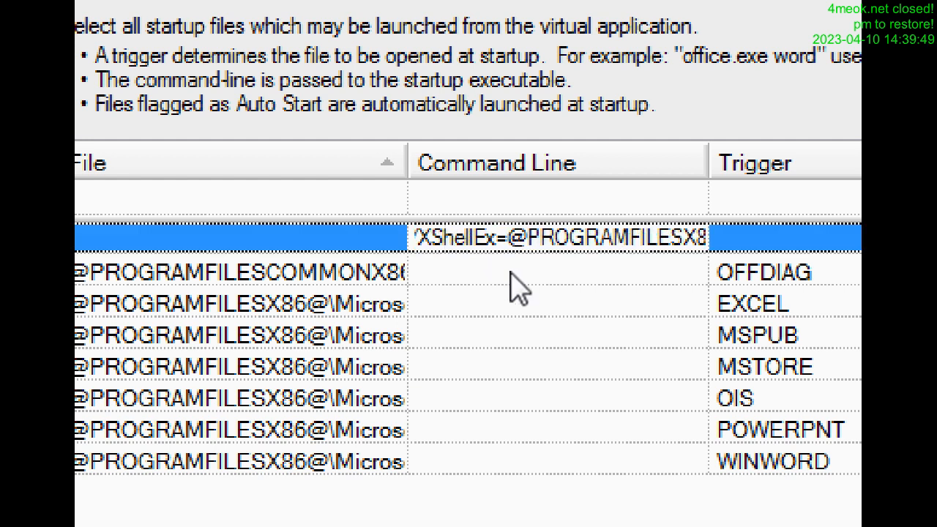
mouse_move(549, 311)
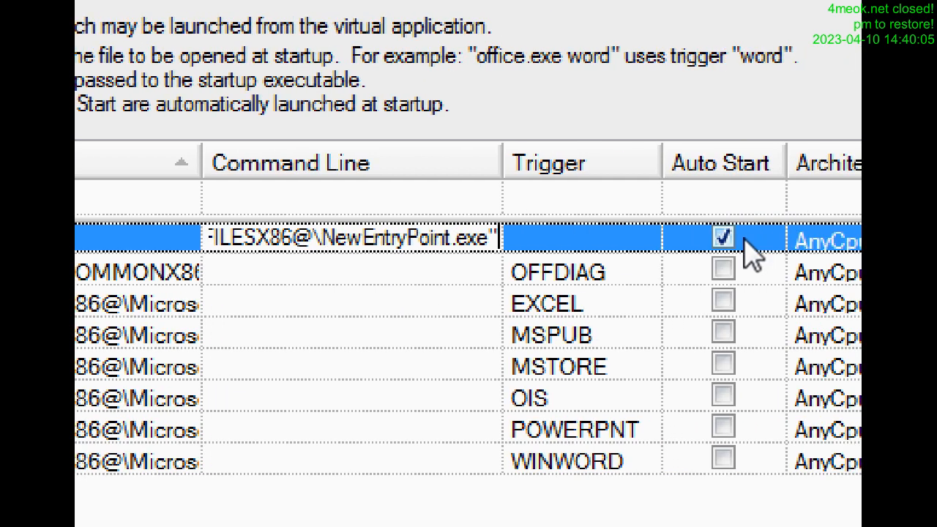
scroll(down, 3)
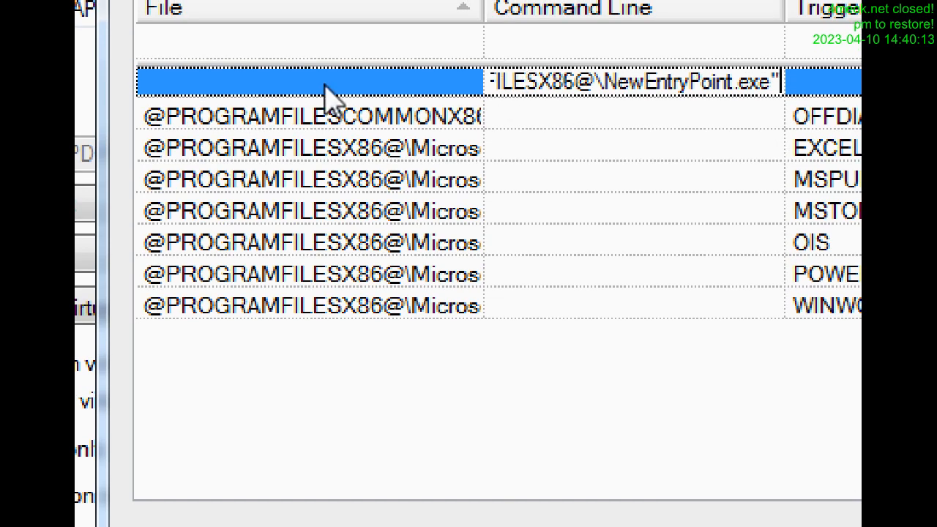
mouse_move(208, 134)
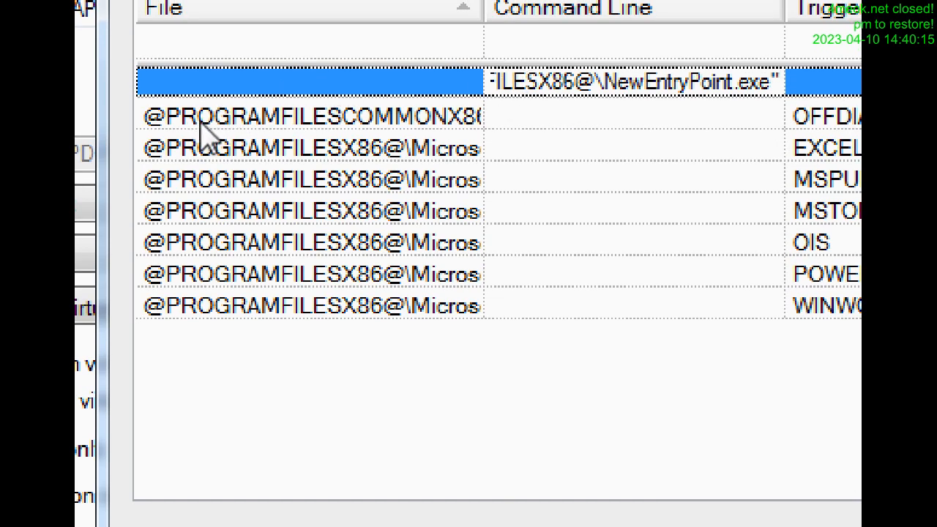
mouse_move(313, 143)
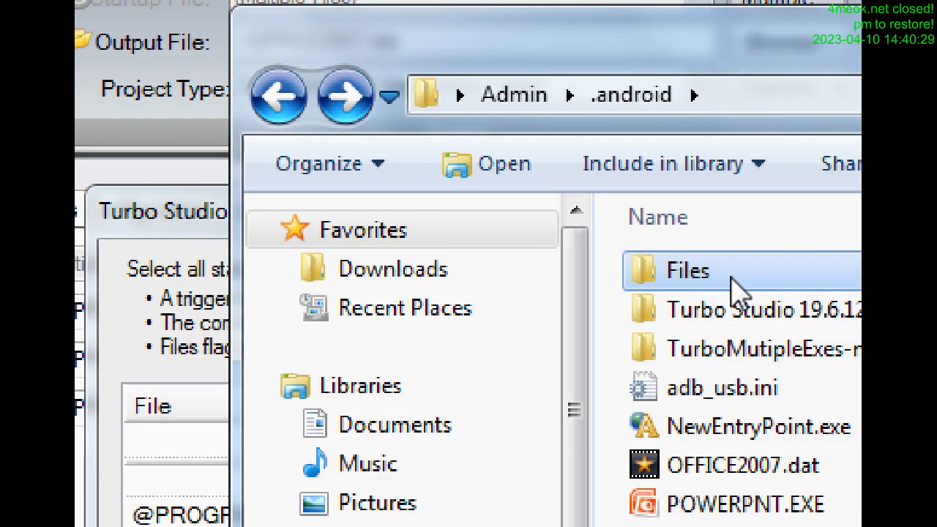
Launch NewEntryPoint.exe from the .android folder, producing the 'Command line parameter can't be empty!' error.
double_click(687, 271)
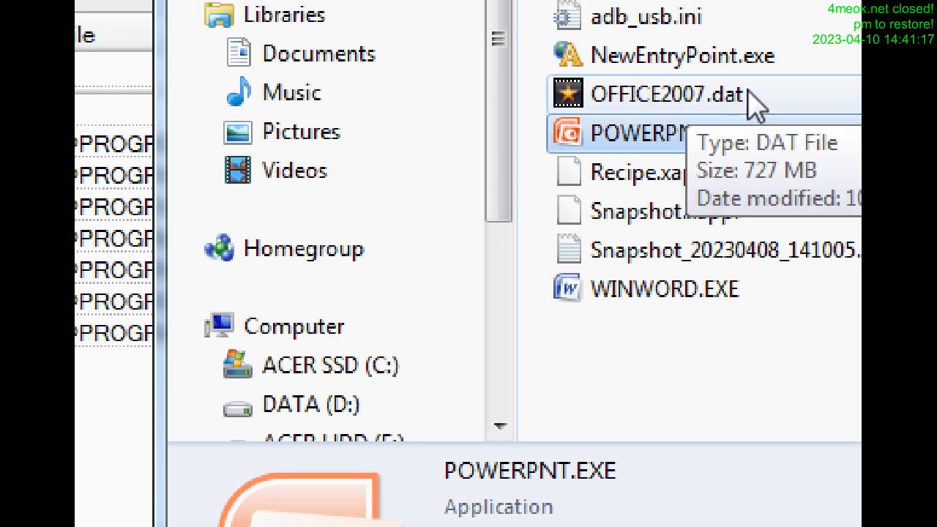
mouse_move(754, 109)
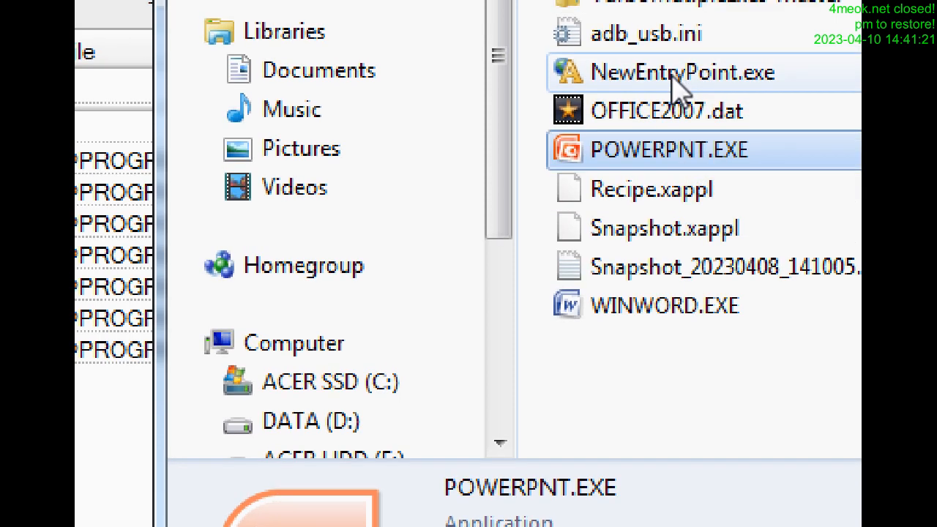
double_click(675, 72)
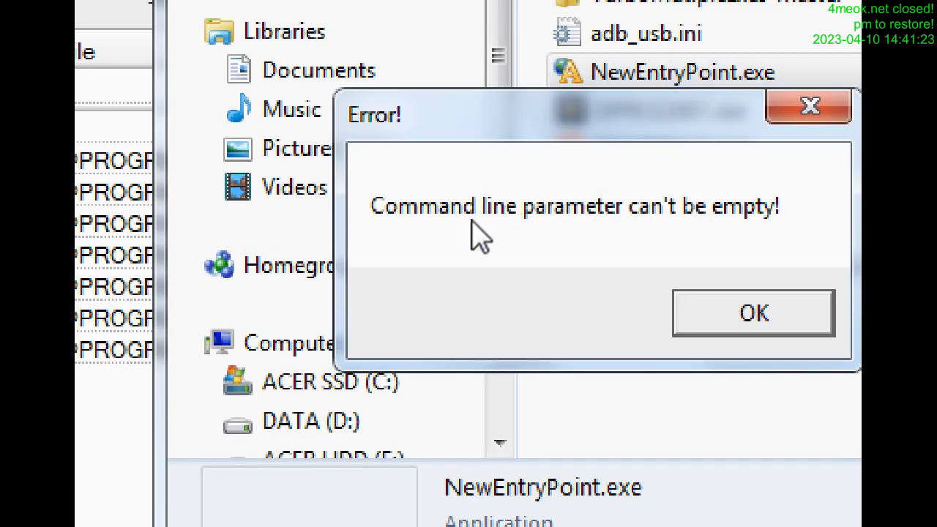
mouse_move(703, 271)
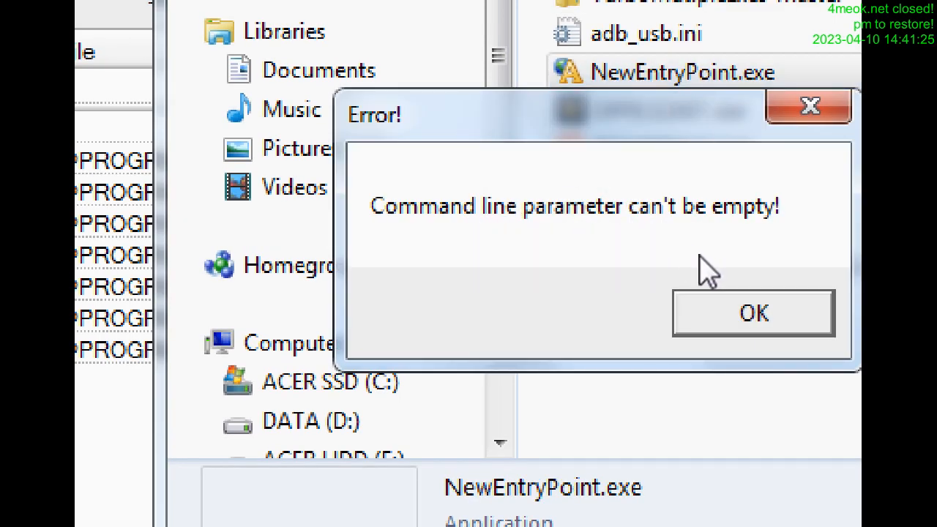
Acknowledge the empty command line error, returning to the startup files list.
click(754, 314)
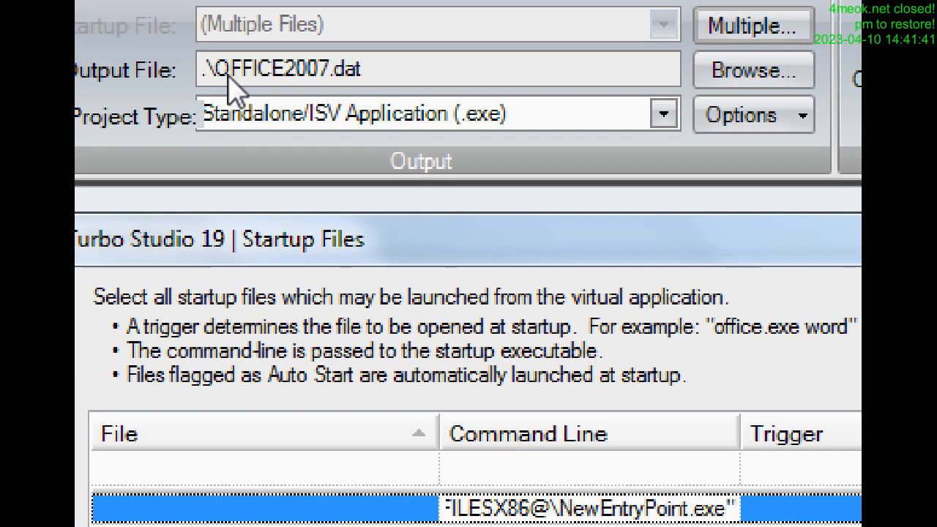
mouse_move(330, 103)
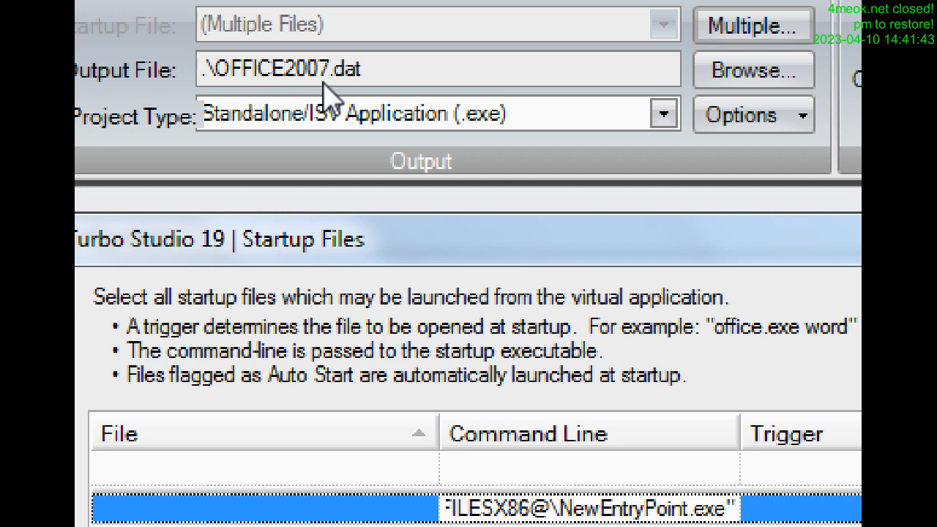
mouse_move(388, 91)
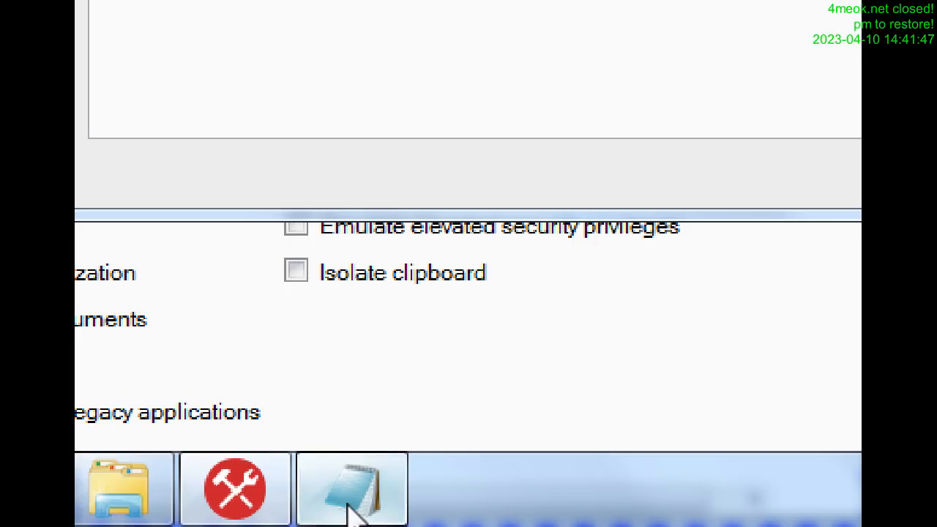
Bring the Notepad shortcuts manual forward showing the /XShellEx NewEntryPoint.exe line.
click(350, 489)
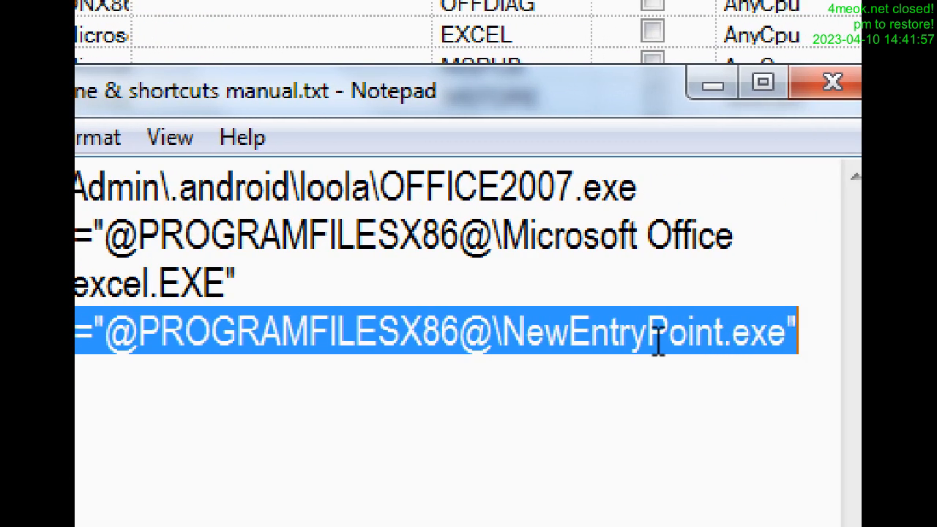
mouse_move(627, 346)
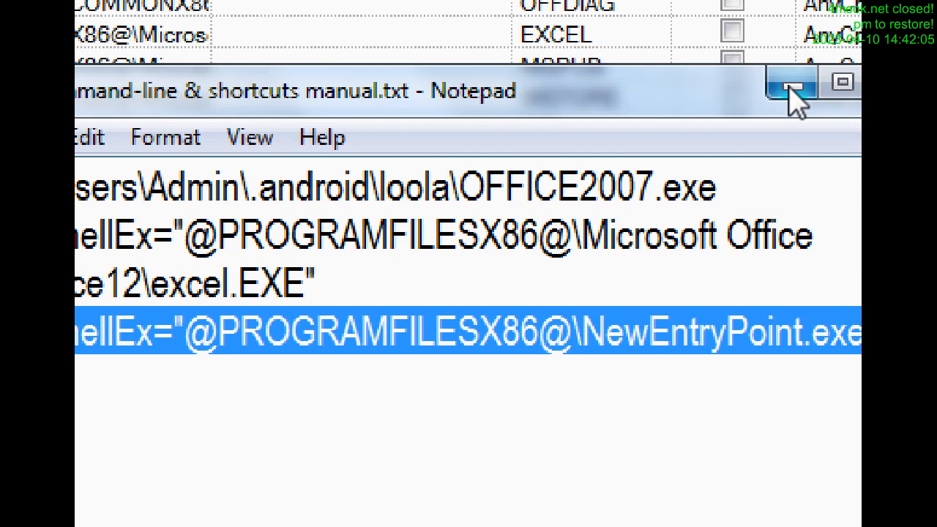
Minimize the manual and close the Startup Files settings, keeping the NewEntryPoint.exe auto-start entry.
click(786, 82)
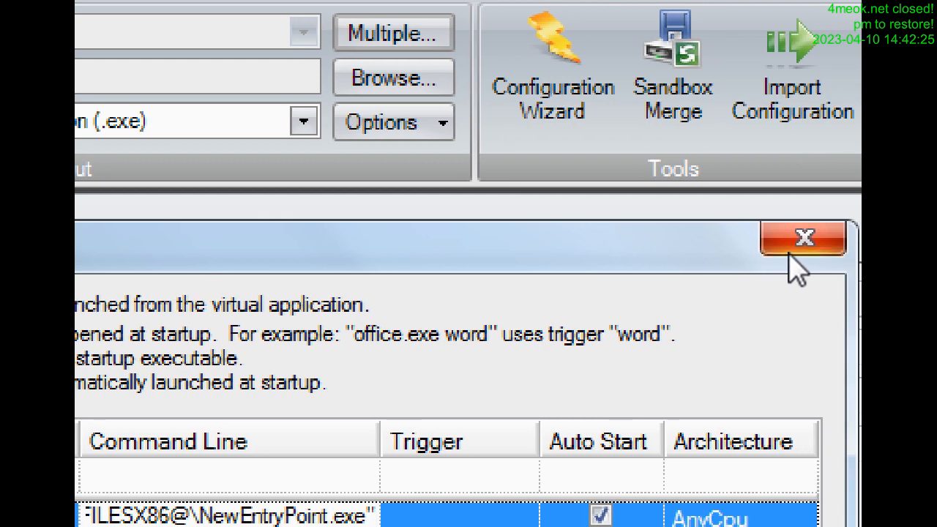
click(803, 237)
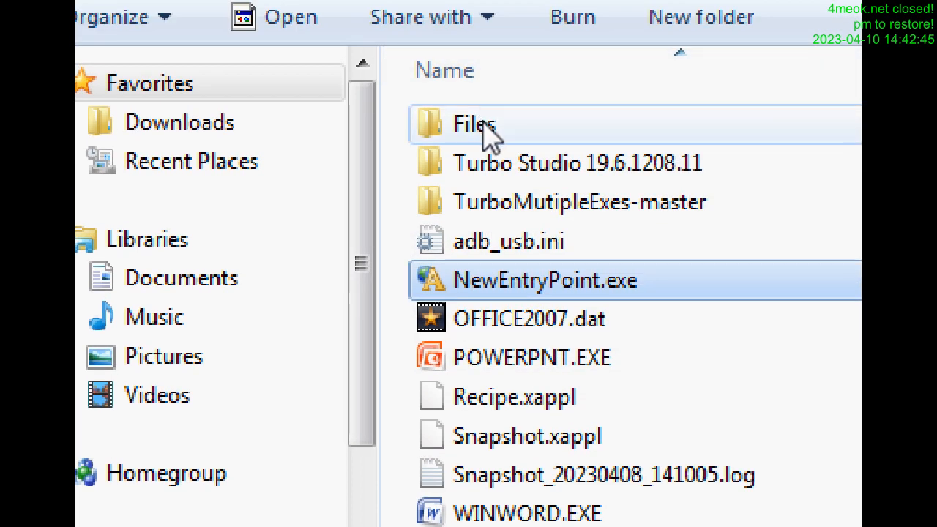
double_click(470, 123)
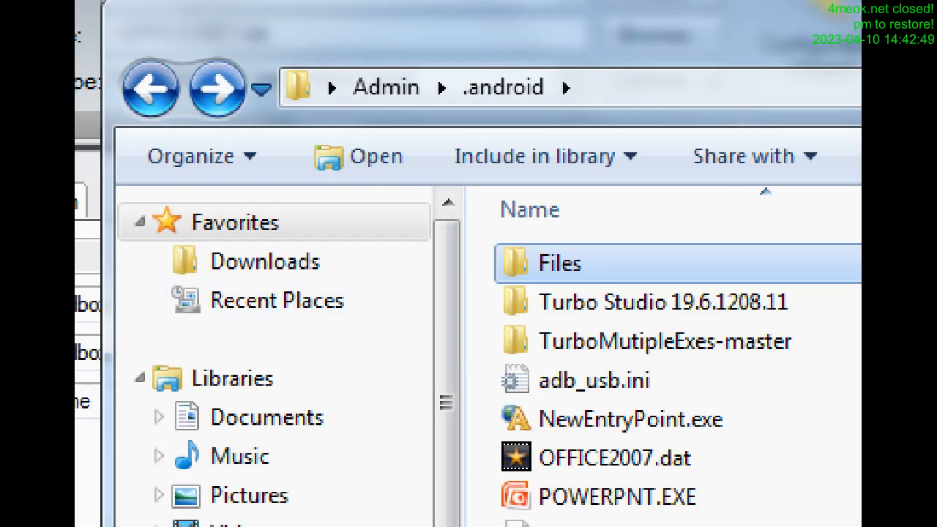
scroll(down, 3)
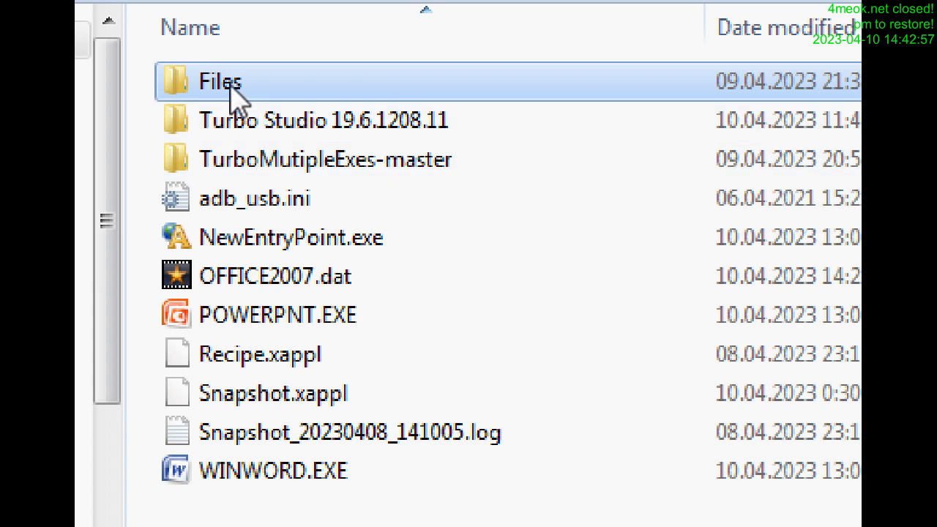
double_click(220, 79)
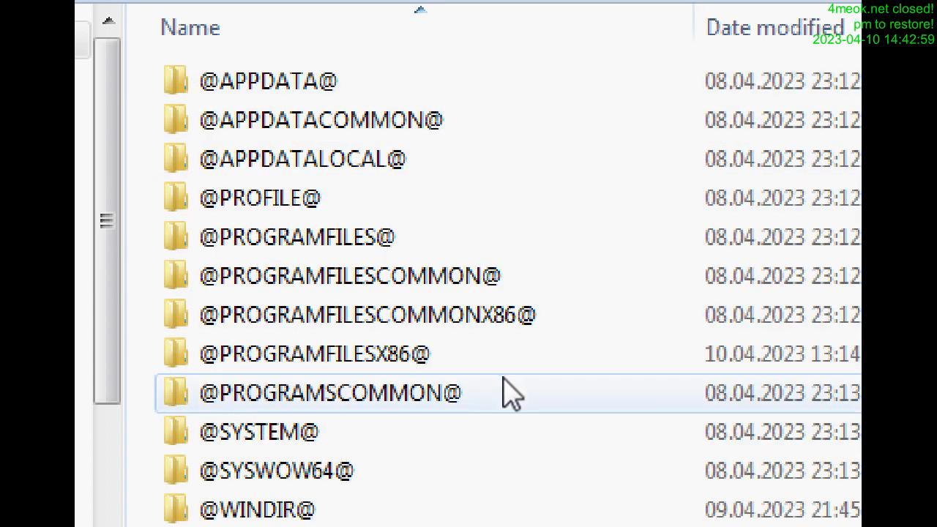